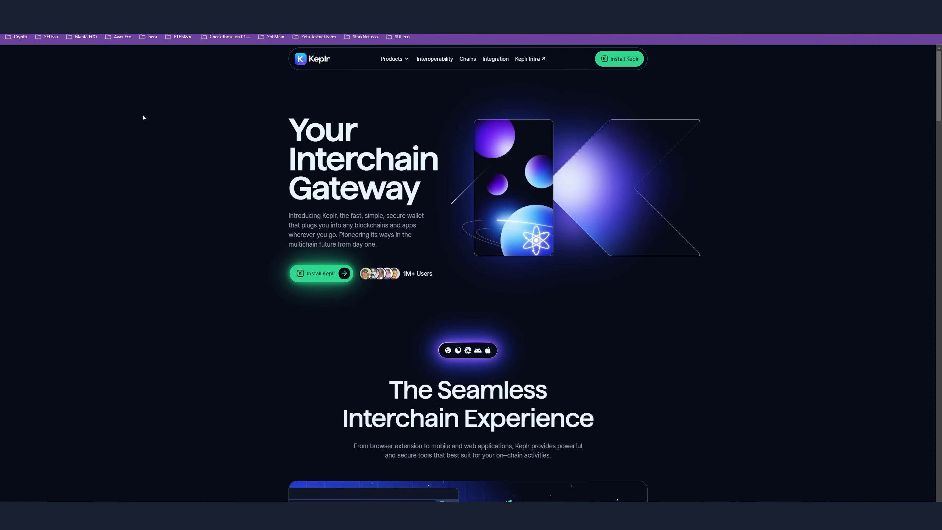
mouse_move(697, 130)
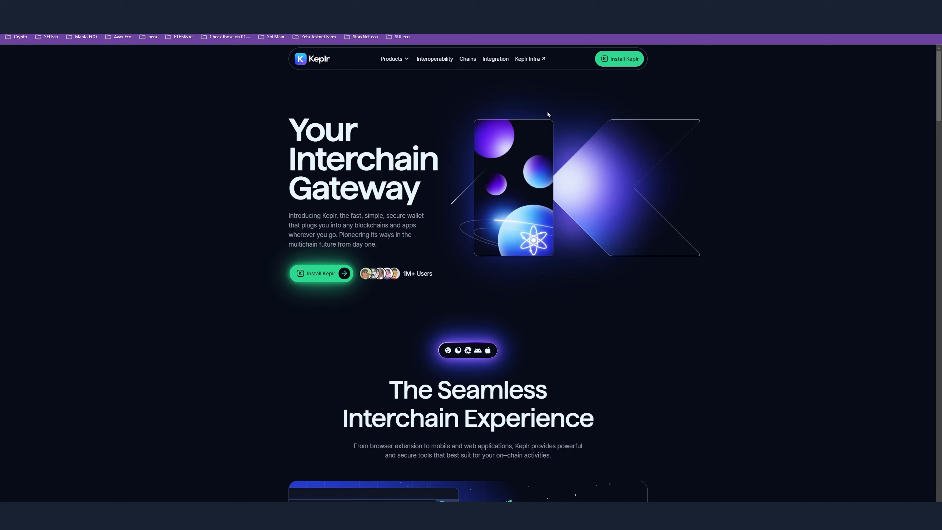
mouse_move(726, 94)
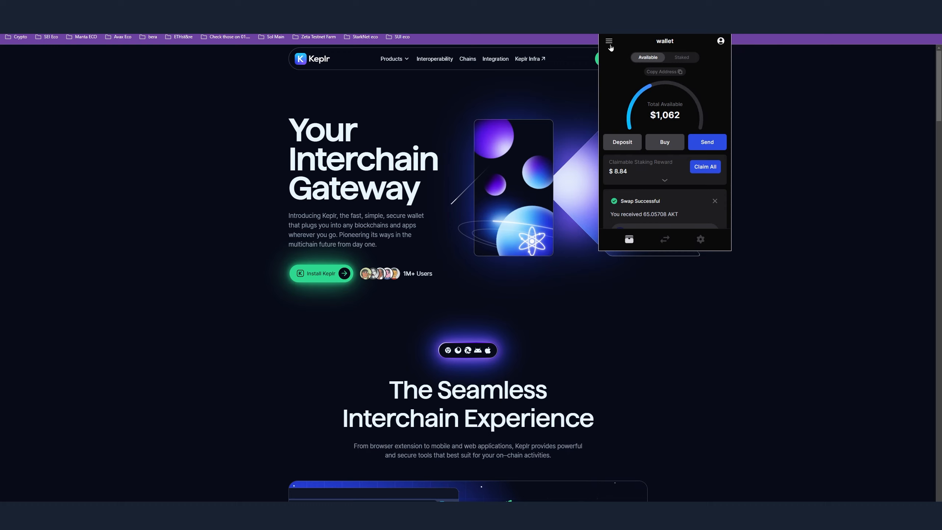
Step: Filter Keplr's chain visibility list by 'pryz' to confirm Pryzm Testnet is selected
left_click(608, 41)
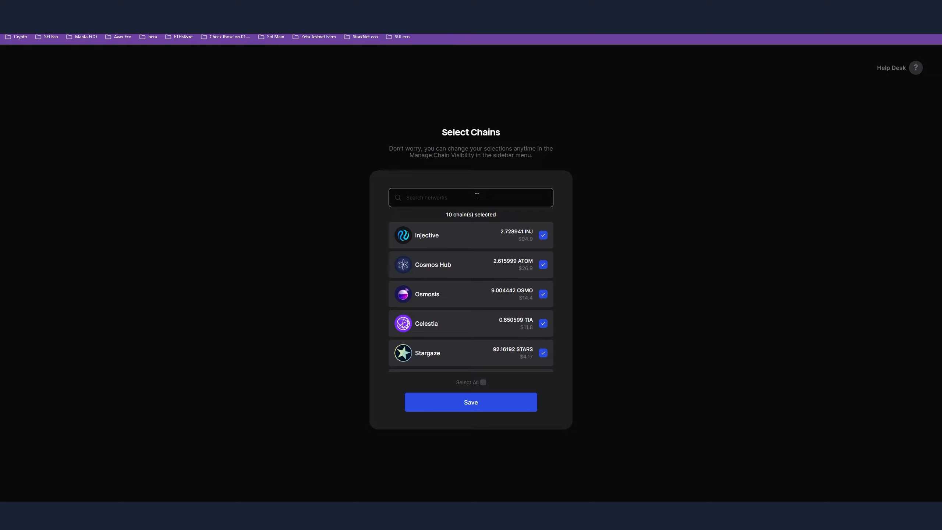
type("pryz")
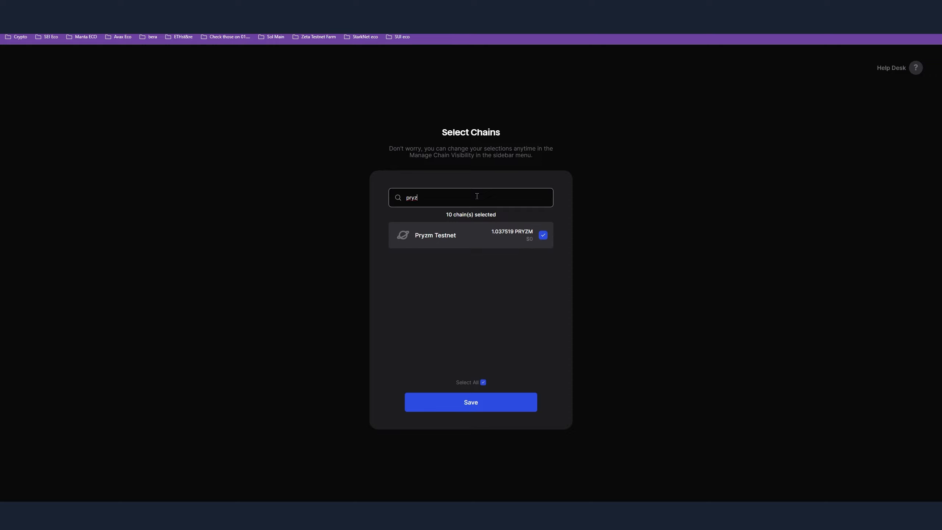
mouse_move(489, 373)
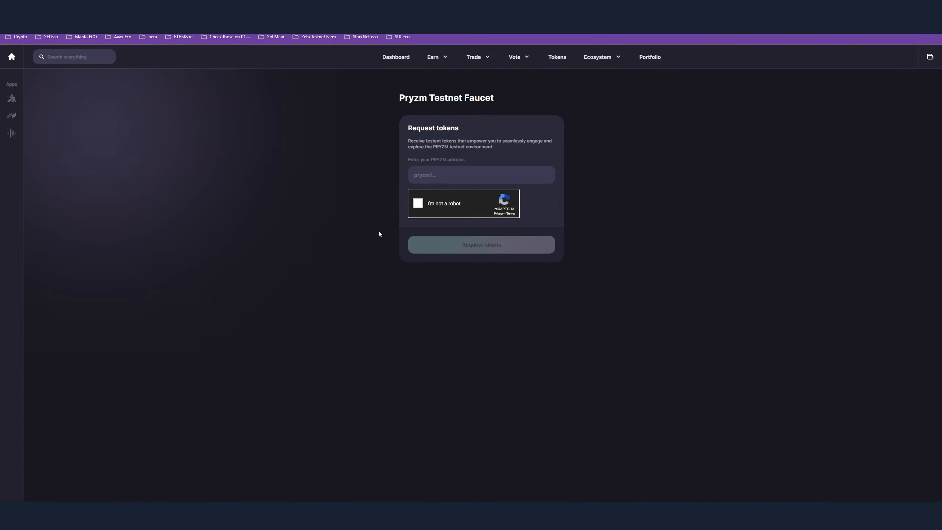
mouse_move(701, 78)
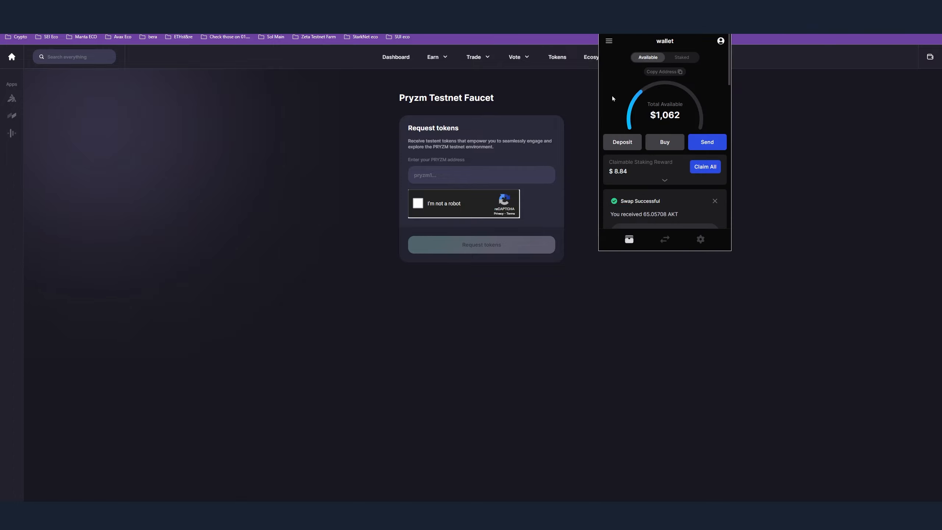
Step: Copy the Pryzm Testnet address from Keplr and request faucet tokens for it
left_click(663, 71)
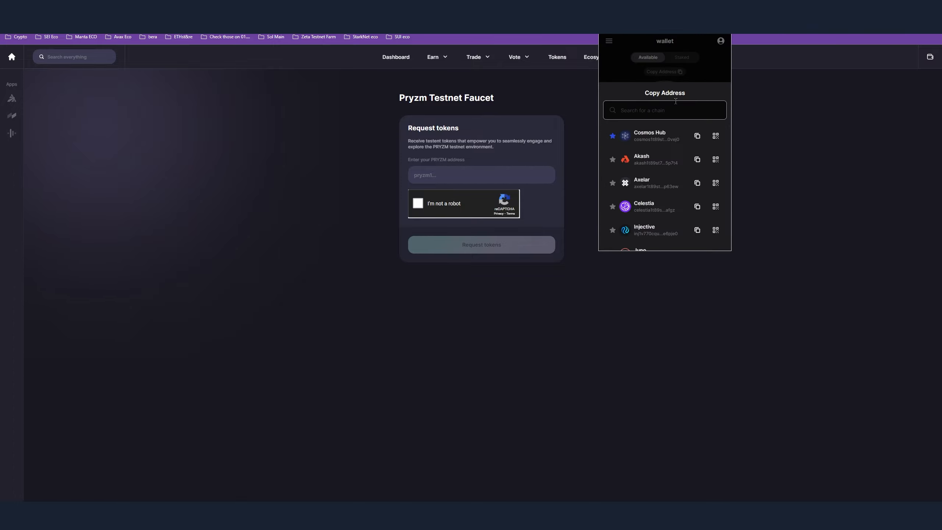
type("pryz")
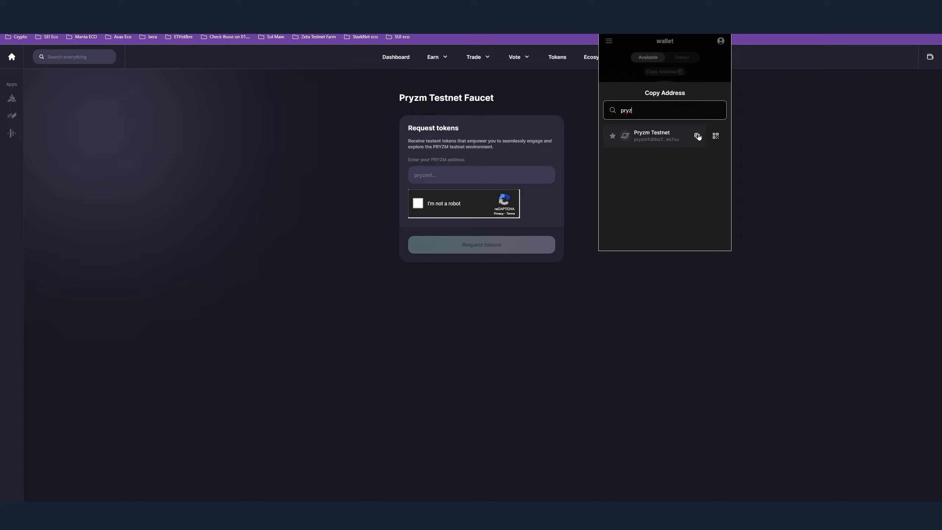
left_click(698, 135)
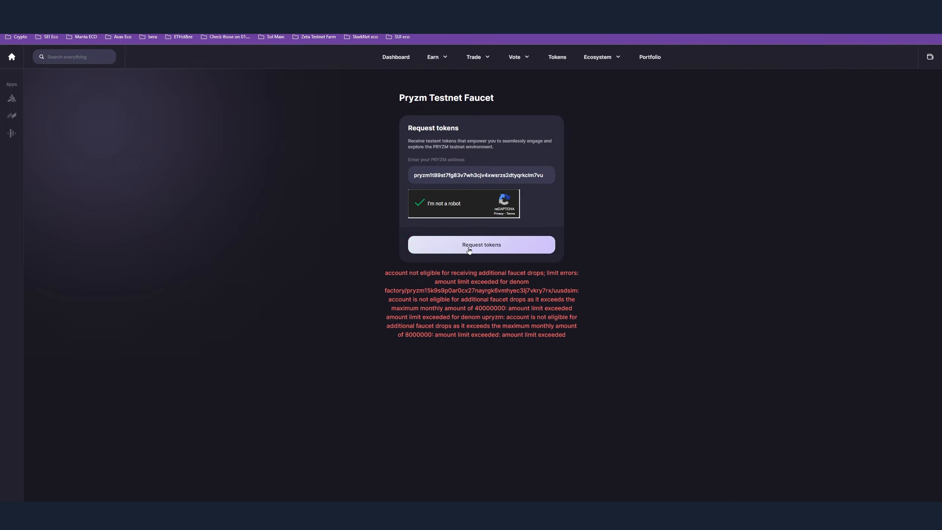
left_click(481, 244)
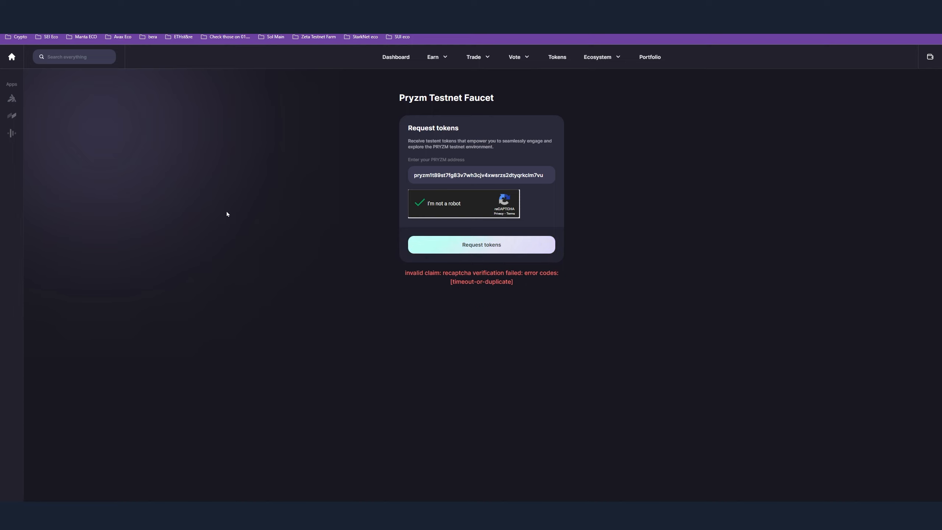
mouse_move(148, 110)
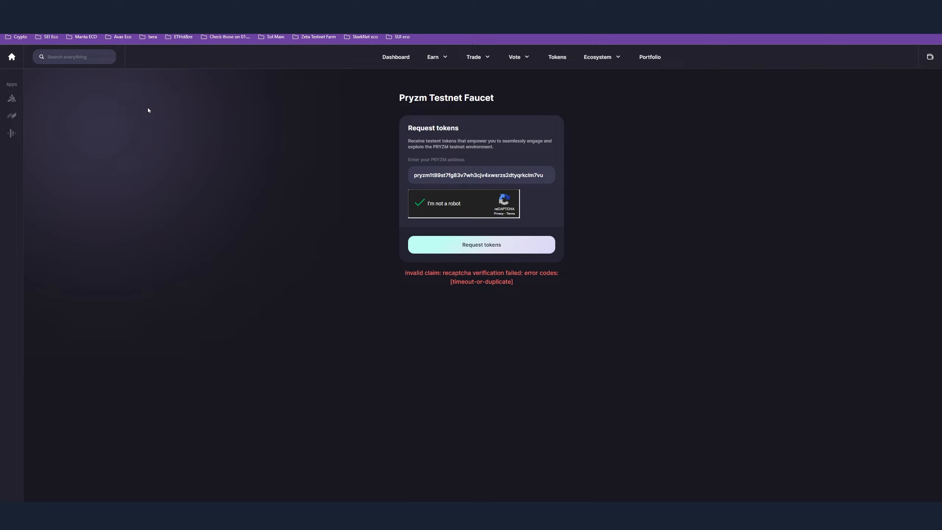
mouse_move(155, 104)
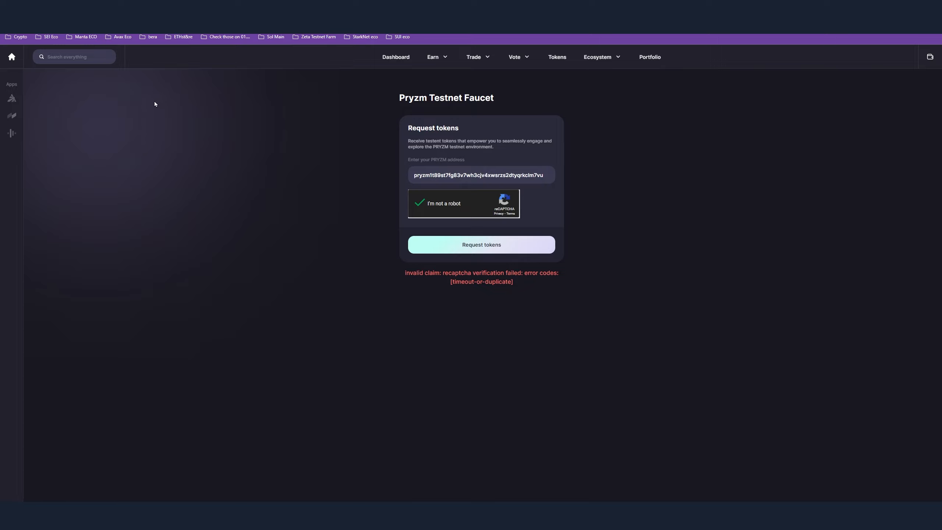
mouse_move(167, 184)
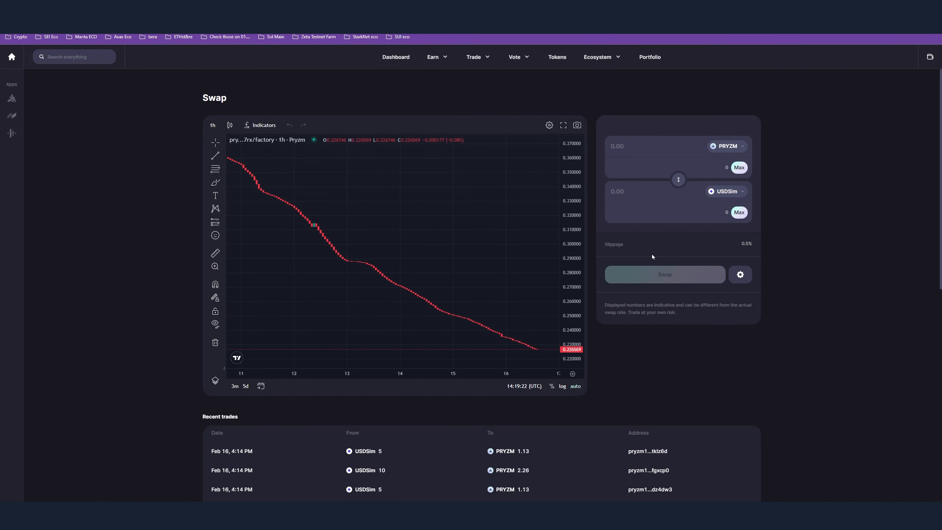
Step: Connect the wallet, quote a 1 PRYZM to USDSim swap, and reach the PRYZM/USDSim pool
left_click(930, 57)
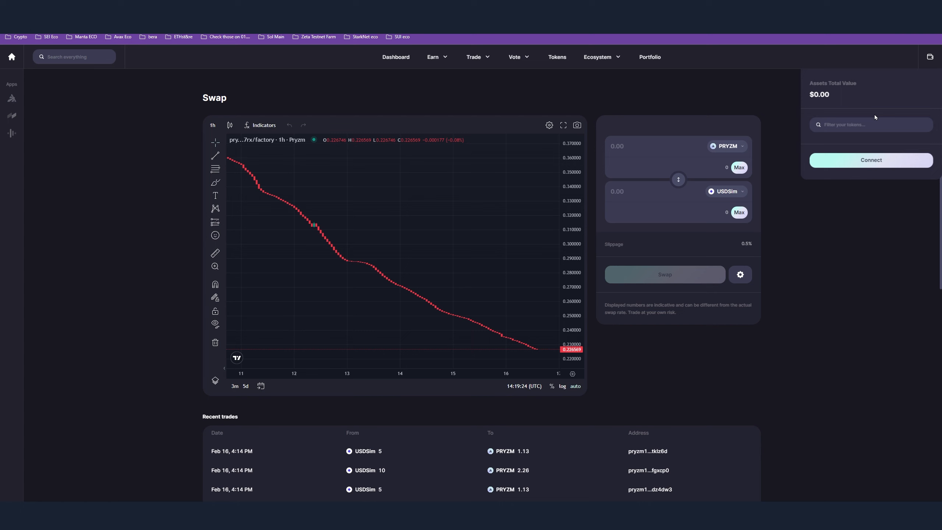
left_click(870, 160)
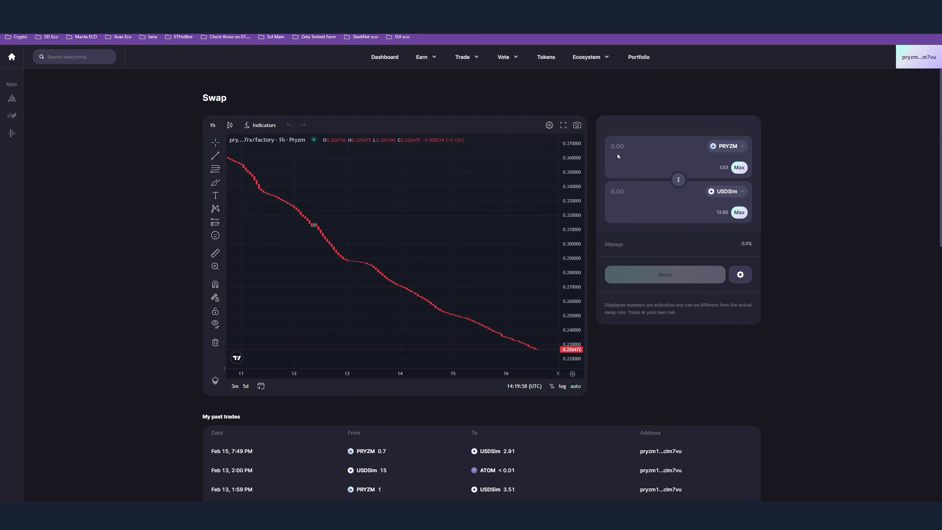
type("1")
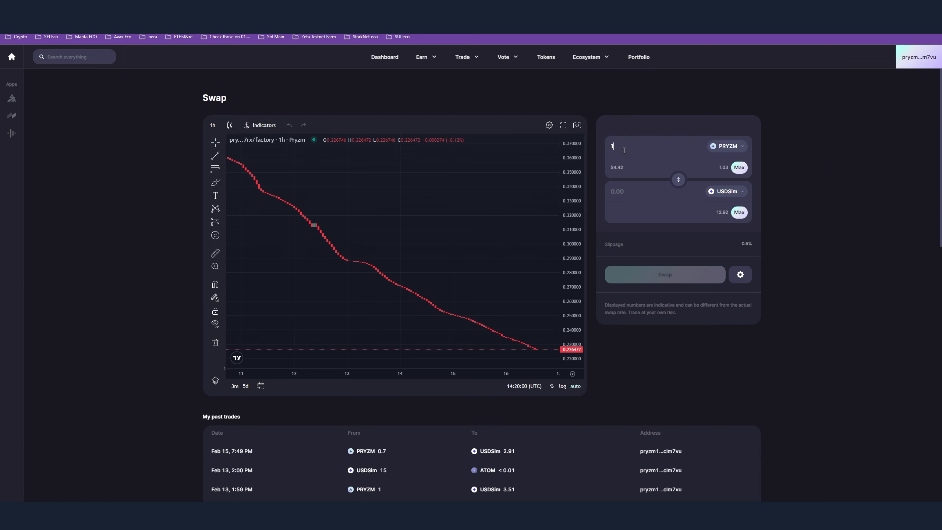
left_click(725, 191)
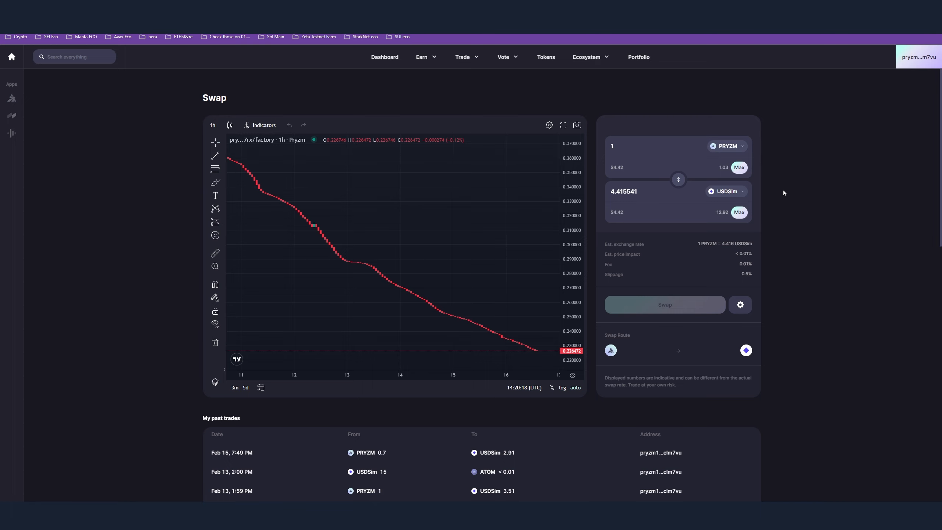
type("ato")
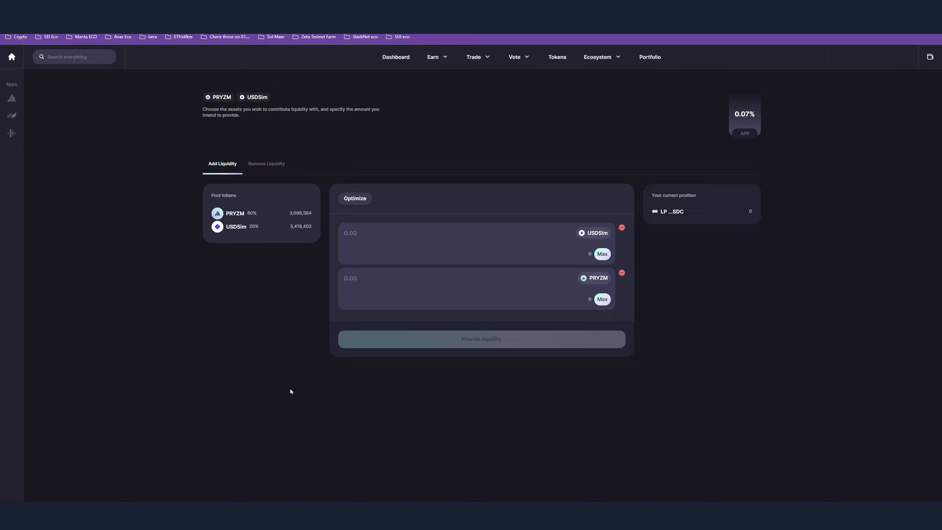
mouse_move(588, 253)
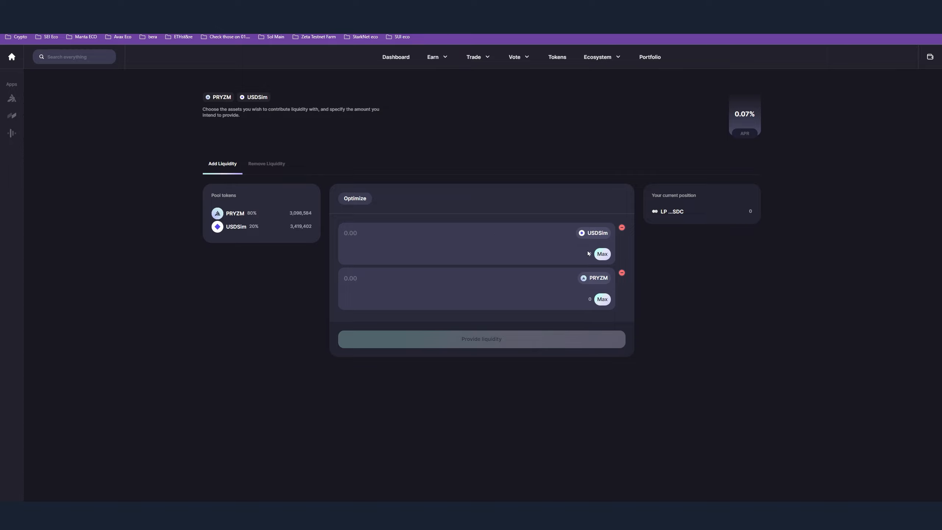
Step: Enter a USDSim amount, reconnect the wallet, and add liquidity, reaching 3.11 LP
left_click(468, 233)
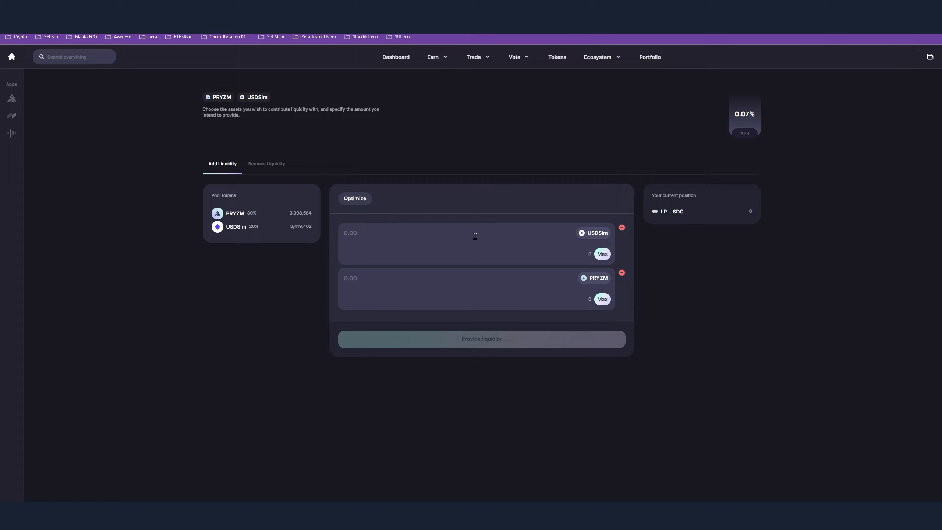
left_click(929, 57)
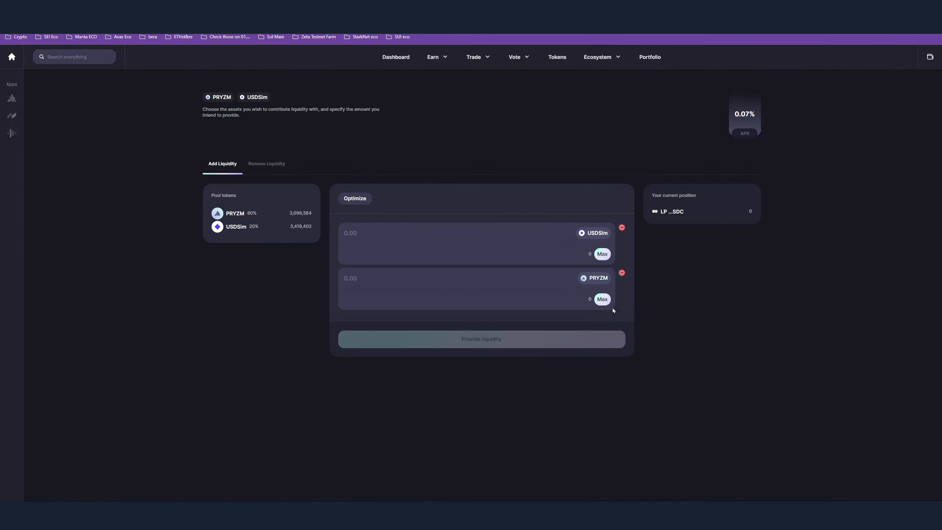
left_click(918, 56)
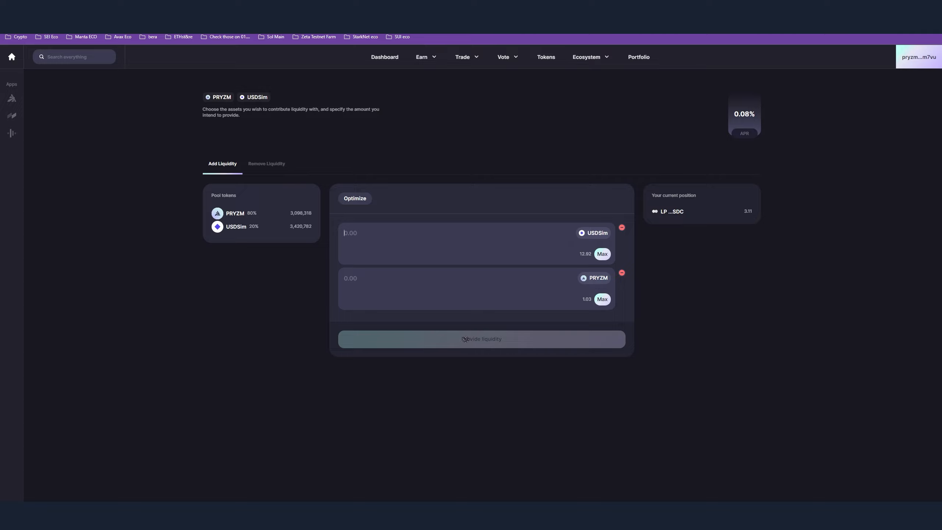
left_click(621, 227)
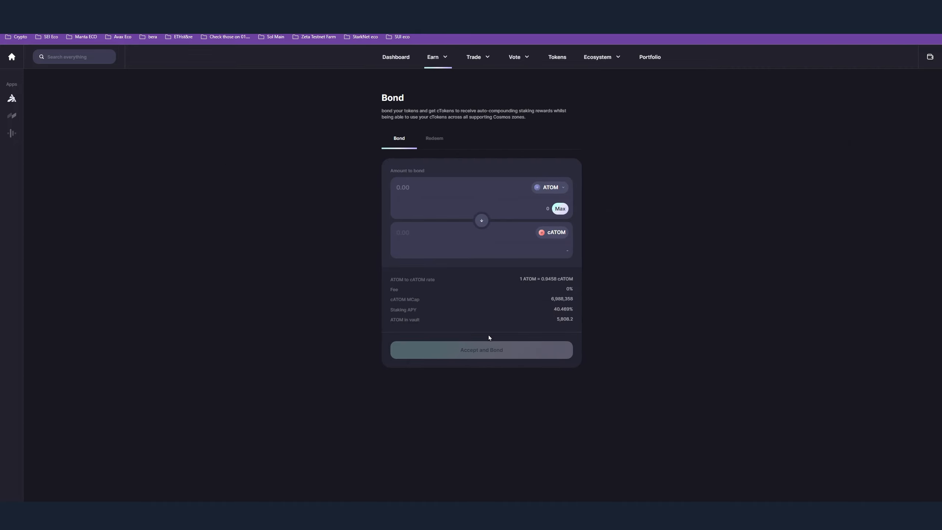
mouse_move(767, 269)
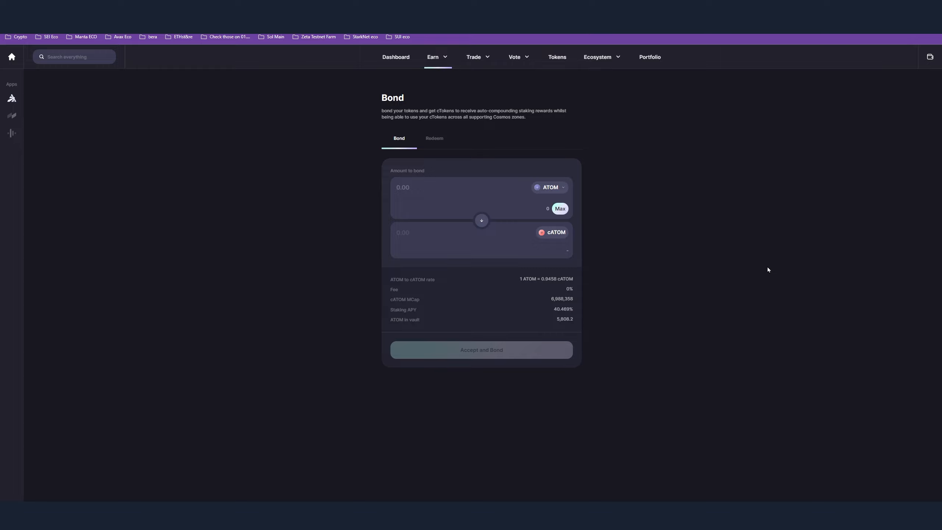
mouse_move(9, 275)
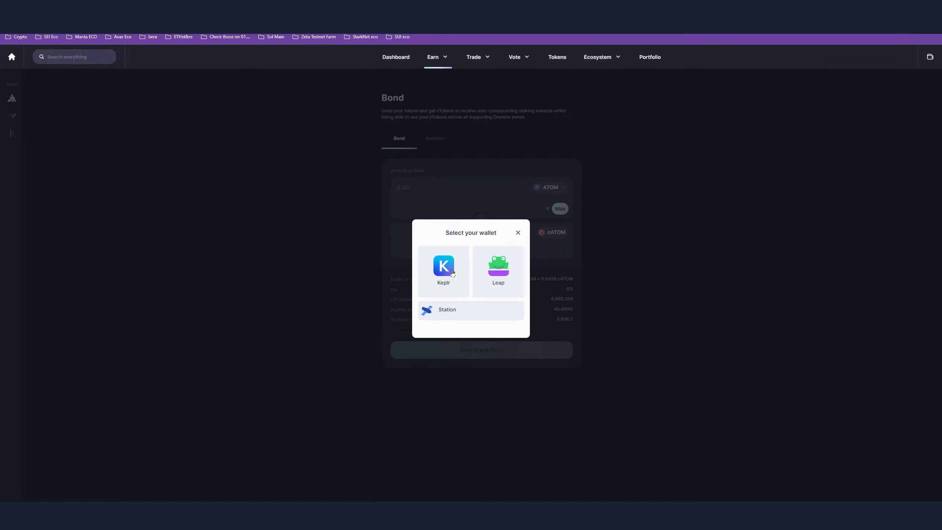
Step: Connect Keplr and bond 0.003 ATOM, receiving 0.00284 cATOM, then view the Portfolio
left_click(443, 269)
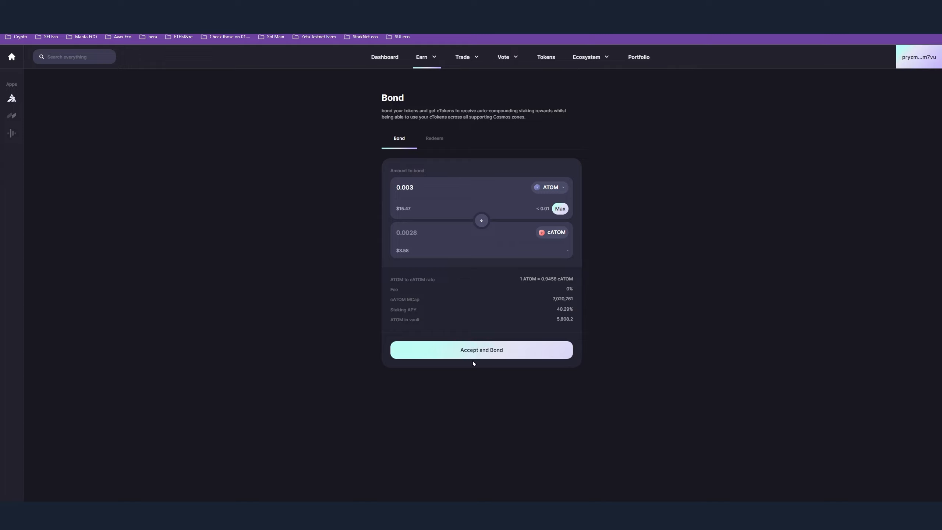
left_click(481, 350)
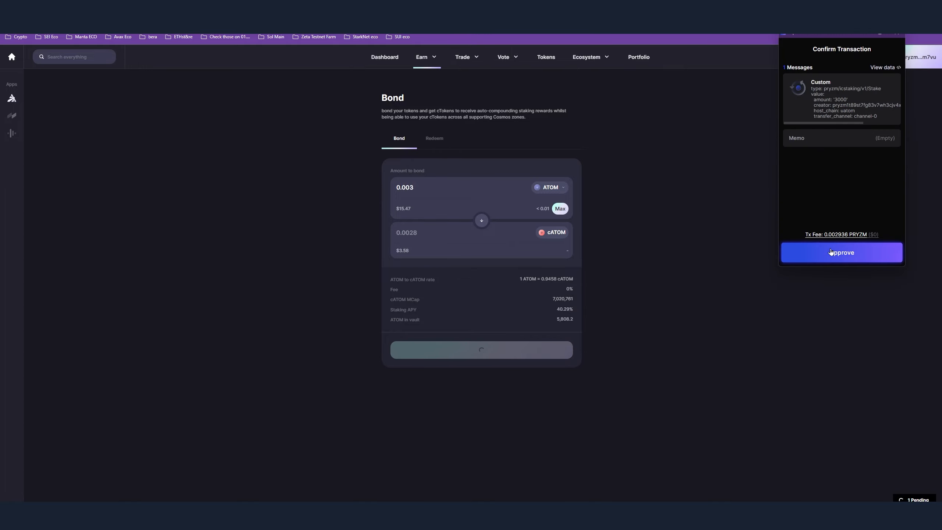
left_click(840, 252)
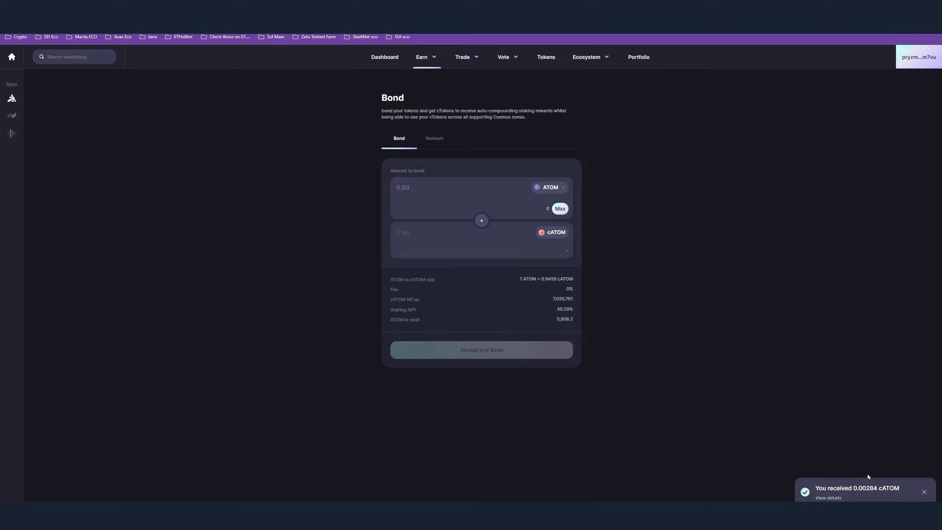
mouse_move(778, 337)
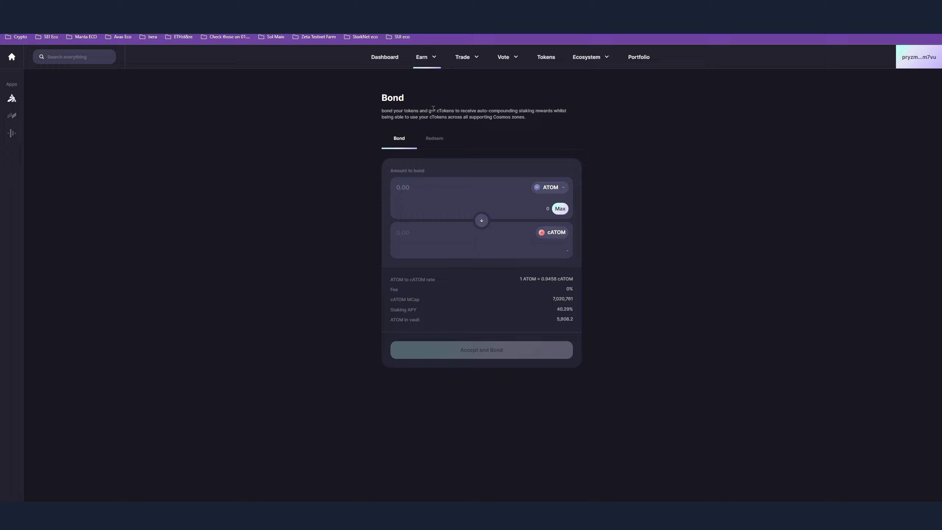
left_click(639, 56)
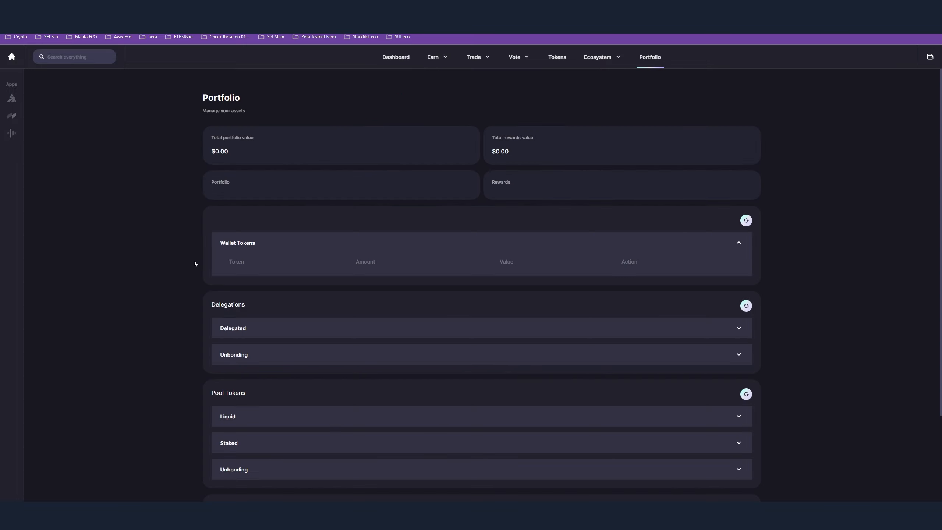
mouse_move(128, 362)
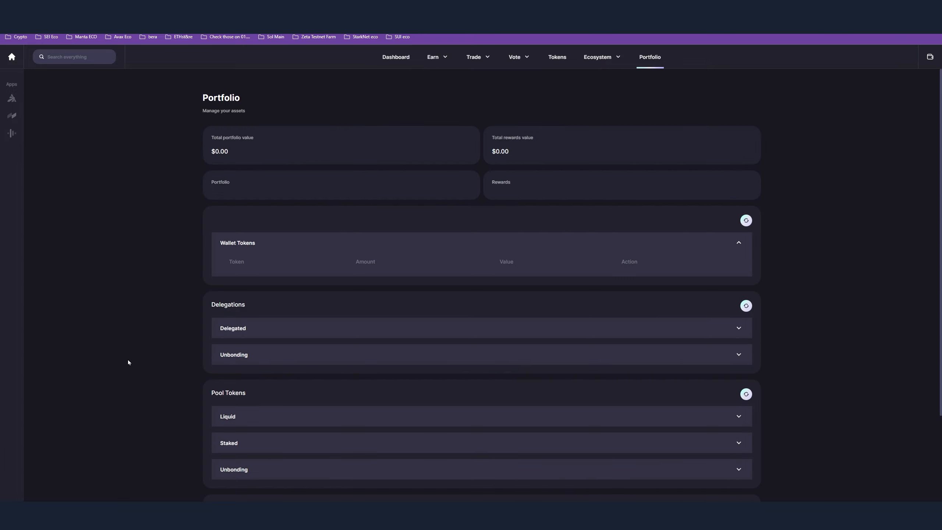
mouse_move(541, 351)
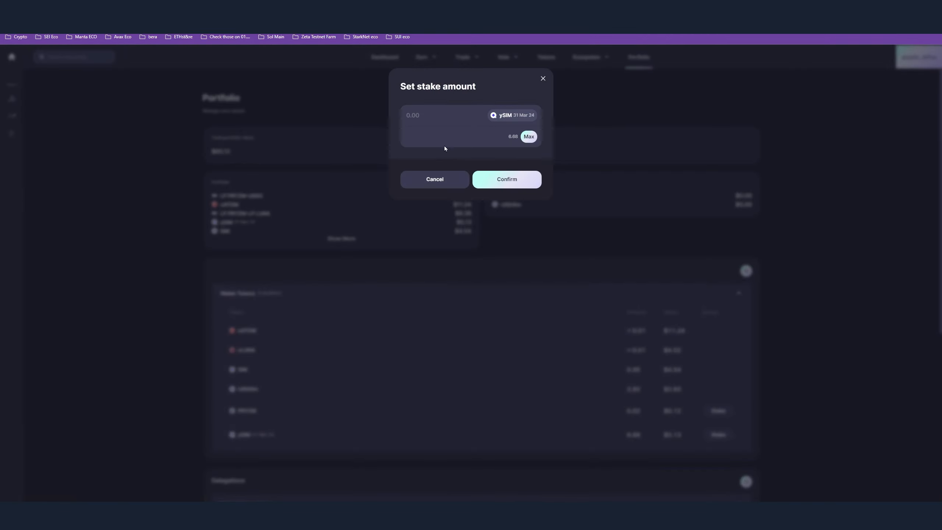
Step: Stake 5 ySIM and approve it in Keplr, leaving 1.68 ySIM in the wallet
left_click(444, 115)
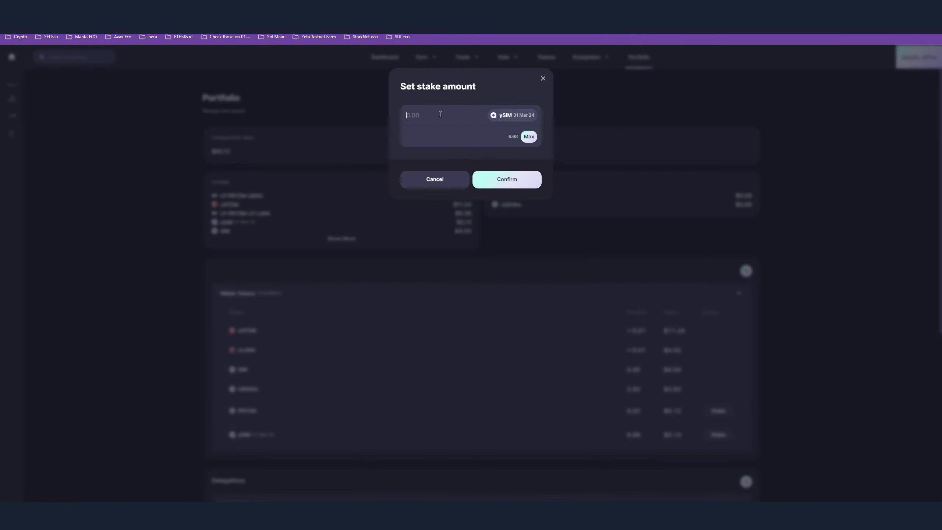
type("5")
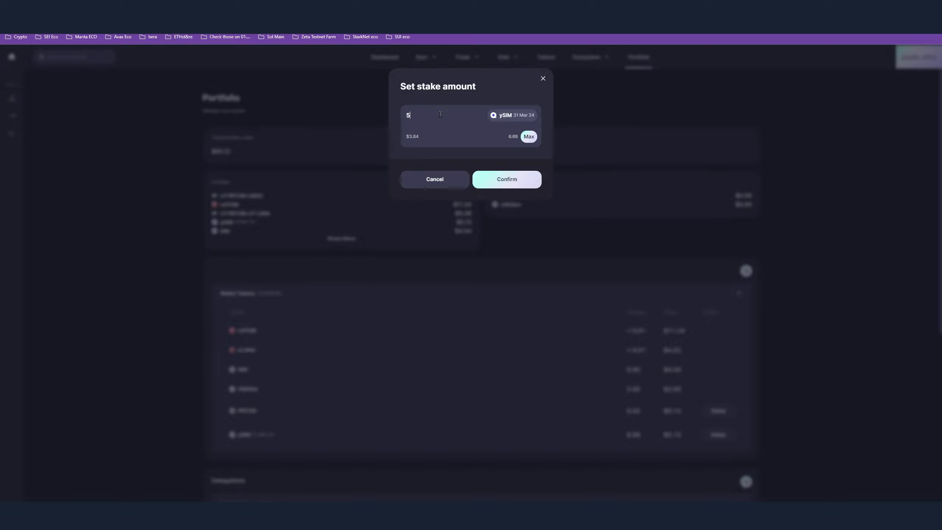
left_click(506, 179)
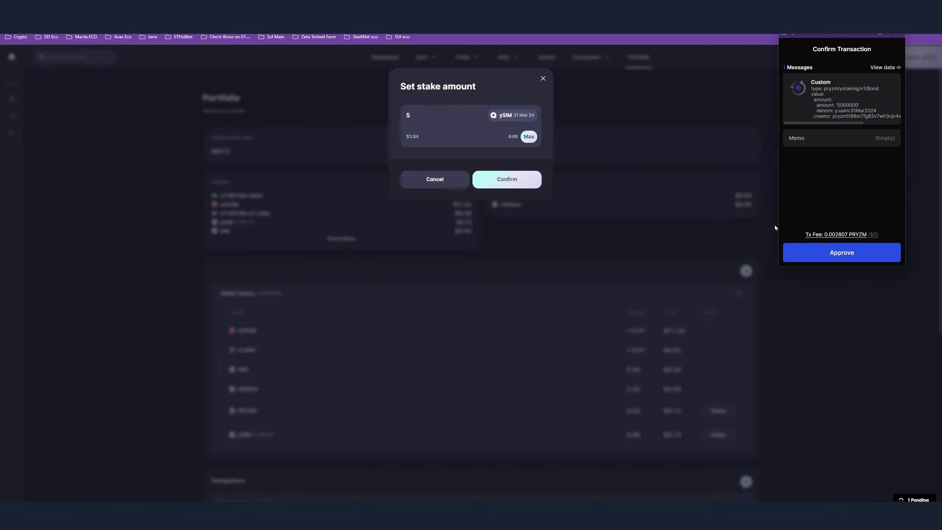
left_click(841, 253)
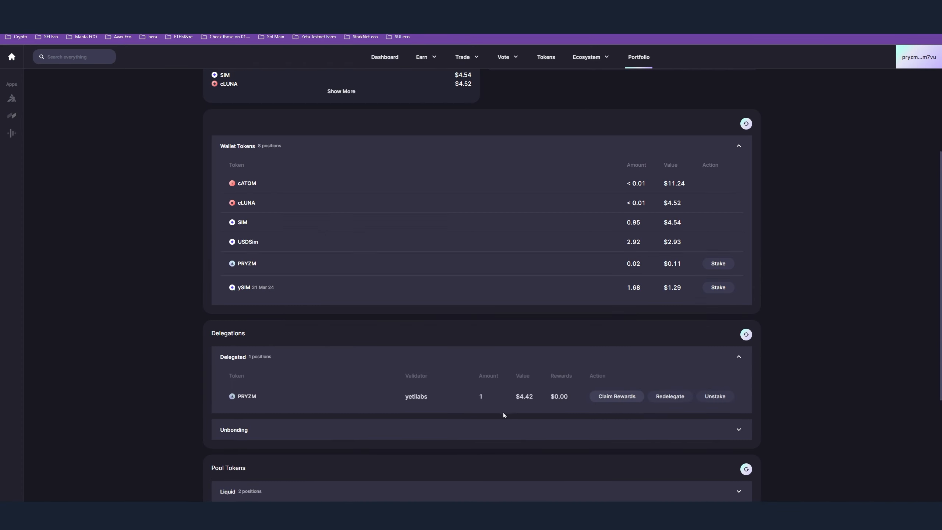
scroll("down", 3)
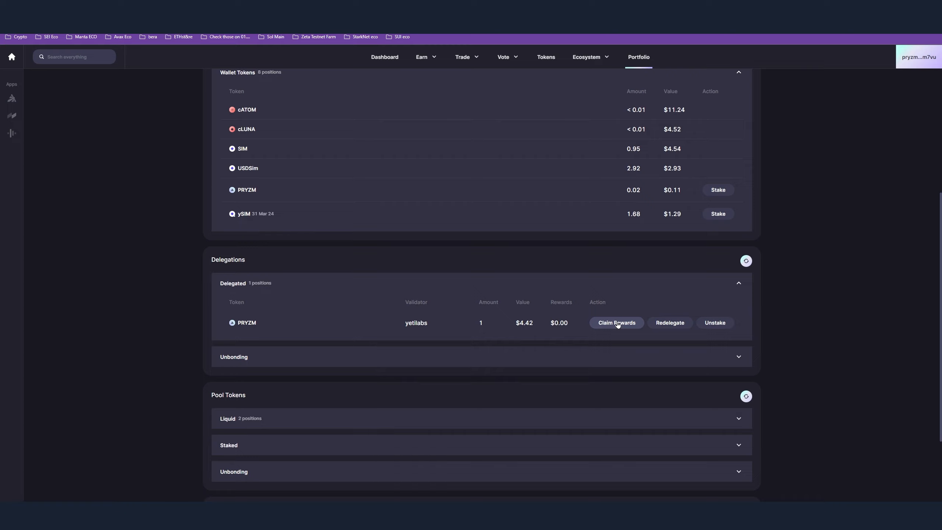
Step: Claim rewards from the yetilabs PRYZM delegation and approve the claim in Keplr
left_click(615, 323)
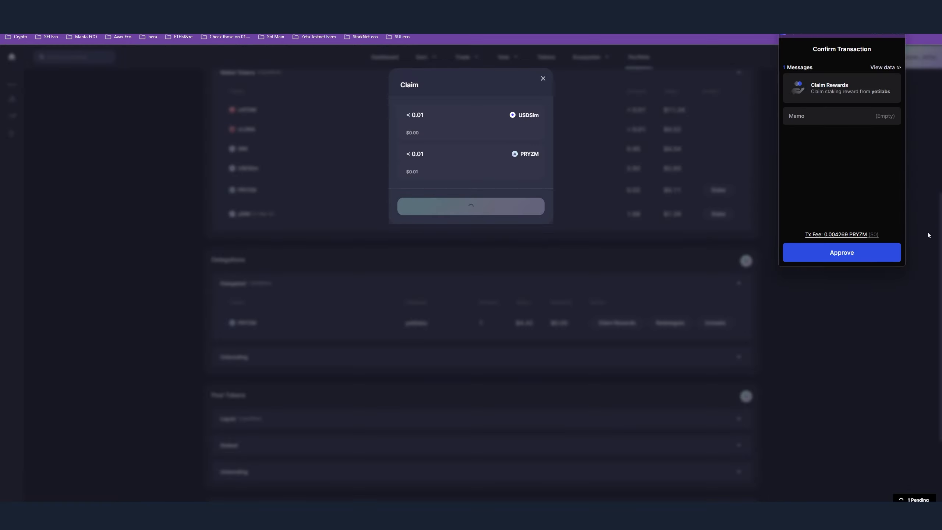
left_click(840, 252)
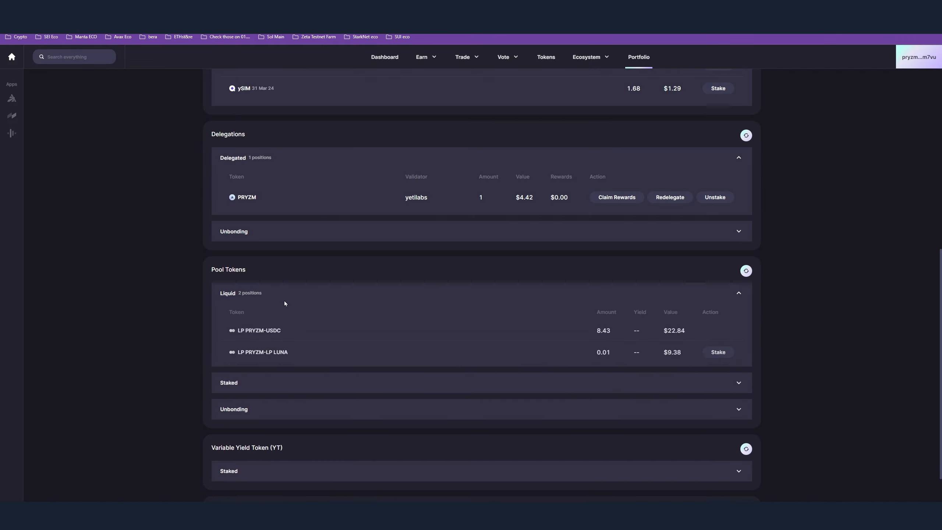
scroll("down", 3)
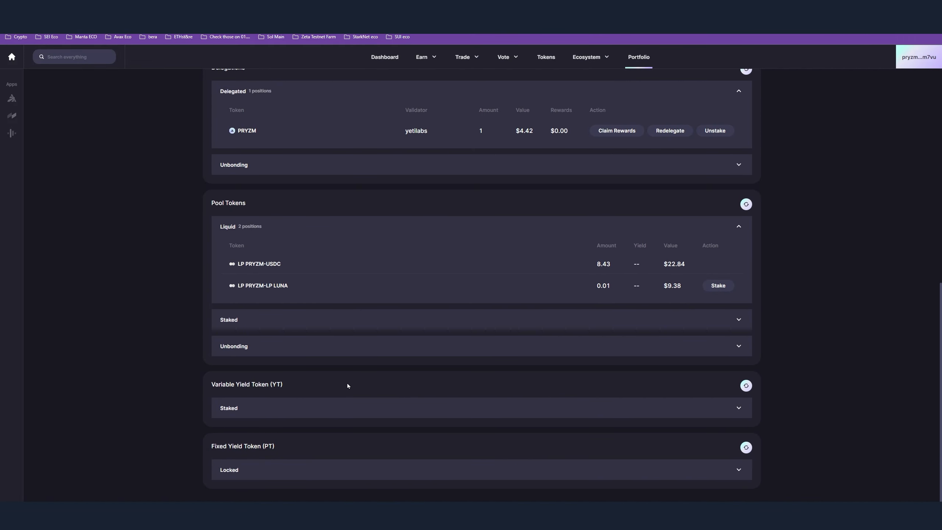
scroll("up", 3)
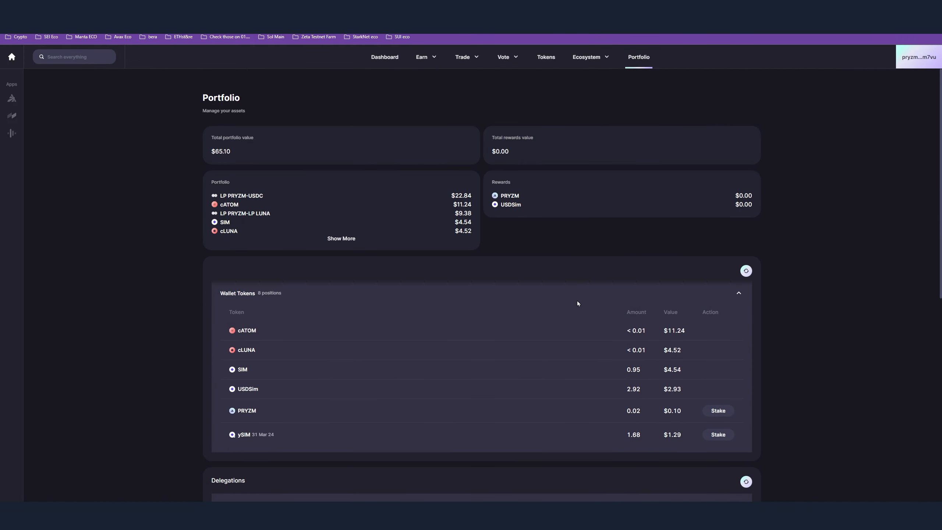
left_click(503, 56)
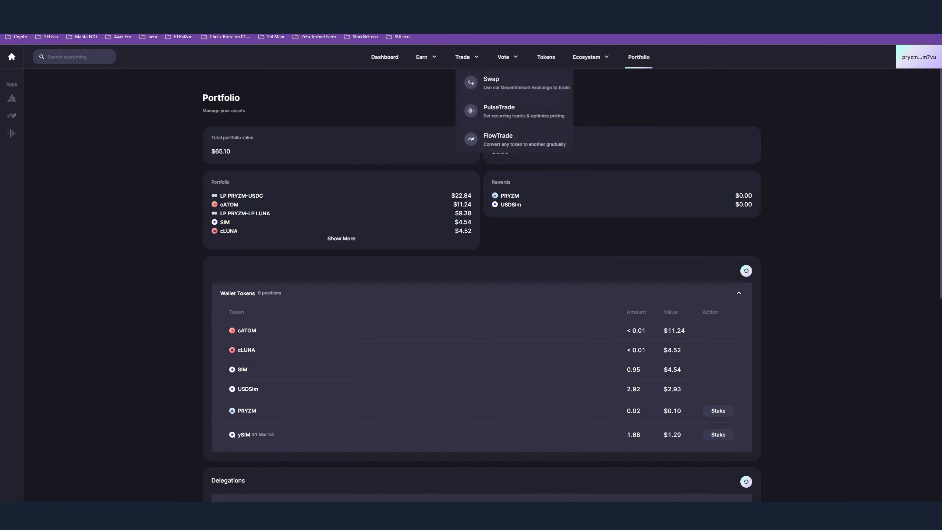
Step: Create a PulseTrade selling 4 LP PRYZM-USDC for PRYZM, 4 per pulse every 30 minutes
left_click(498, 111)
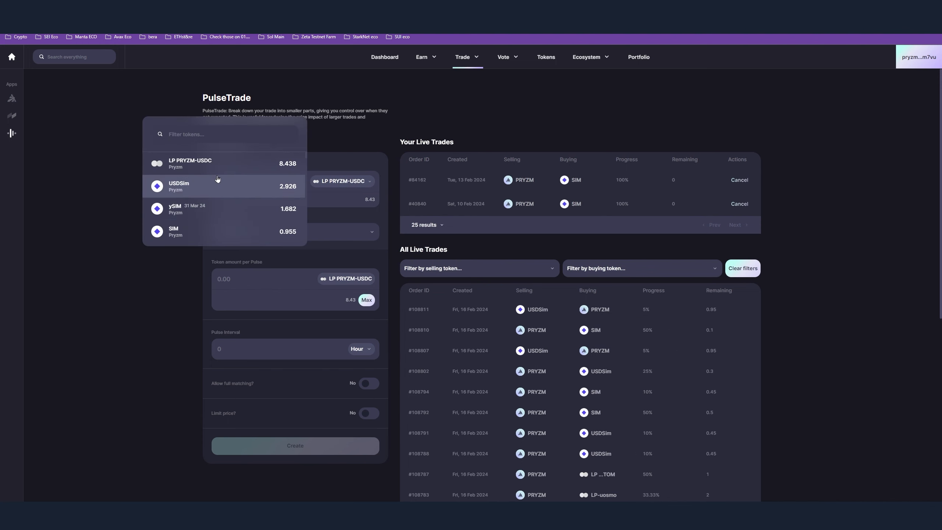
left_click(179, 185)
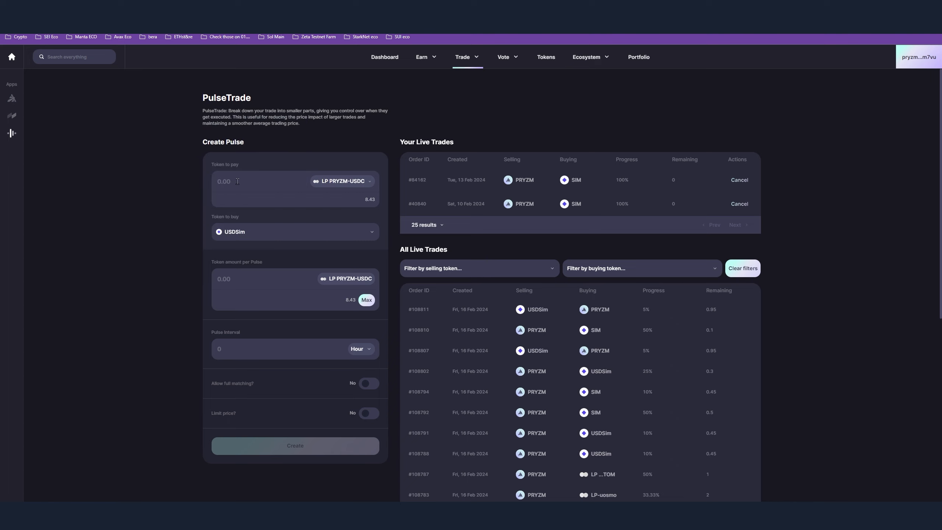
left_click(295, 232)
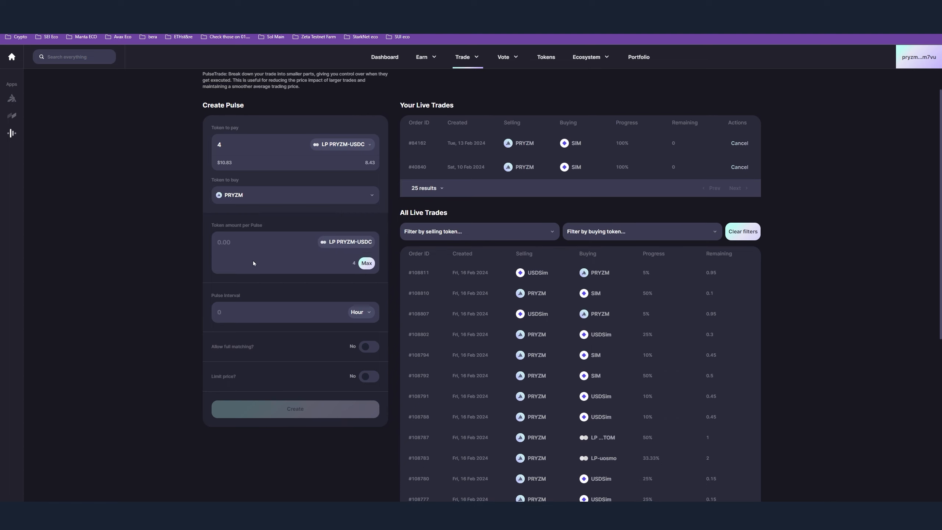
mouse_move(160, 277)
type("1")
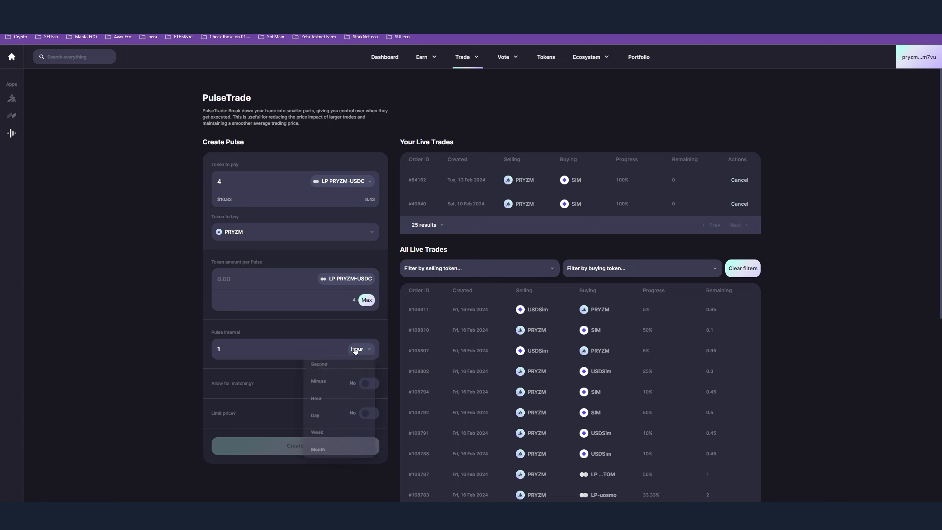
left_click(318, 381)
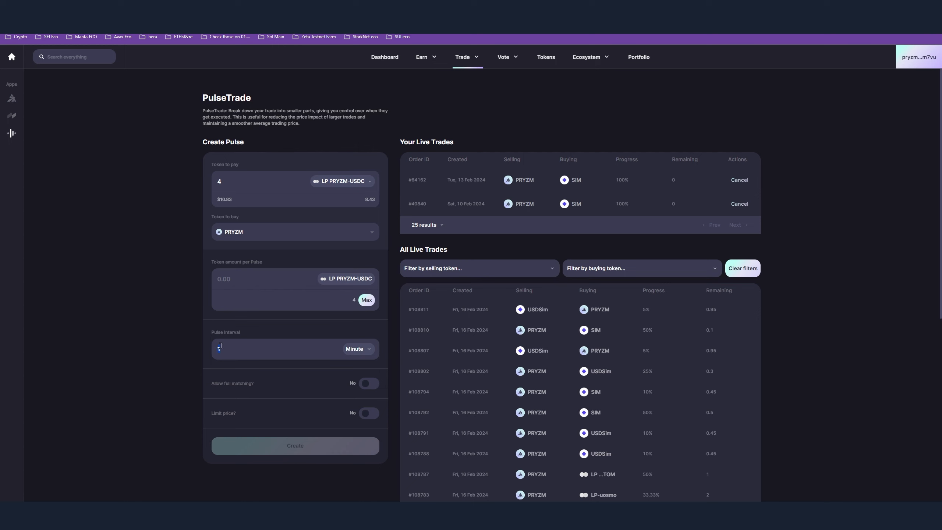
type("30")
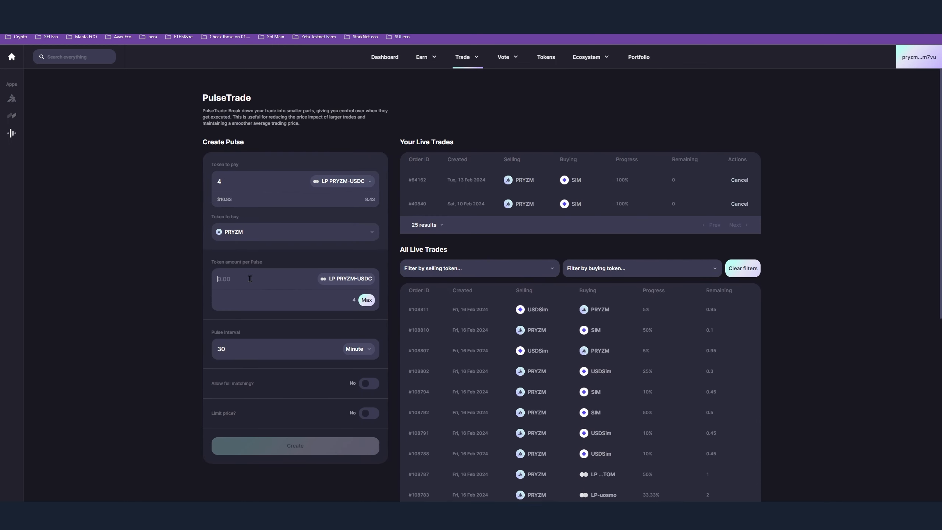
left_click(365, 299)
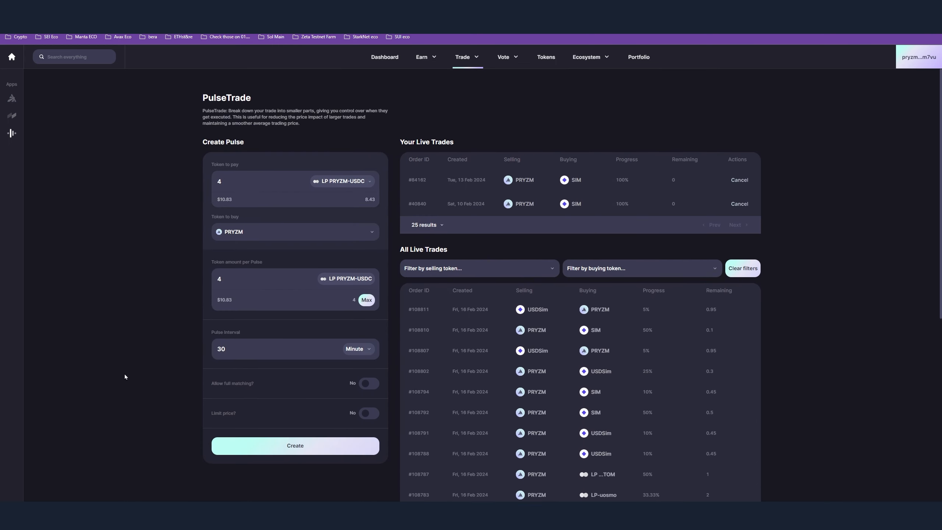
left_click(295, 446)
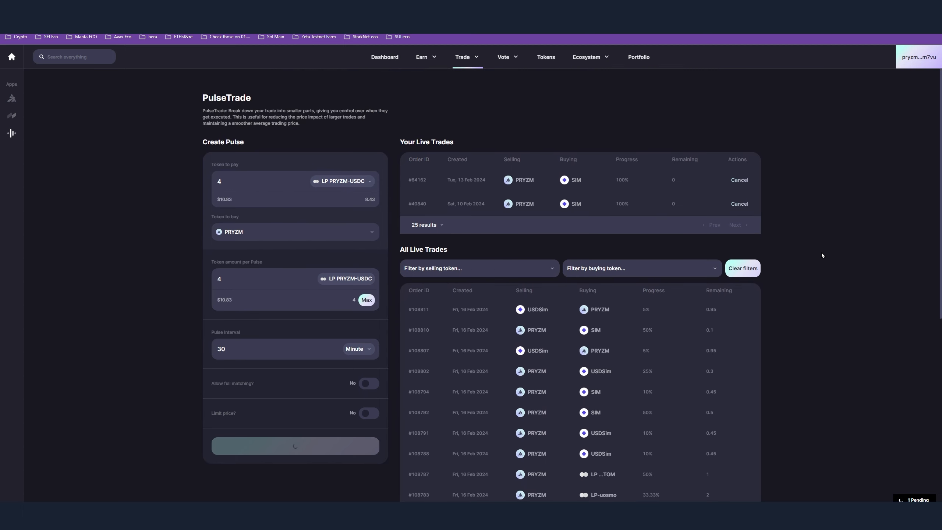
Step: Open the Governance page showing 667,938,062 PRYZM staked and the proposal list
left_click(503, 57)
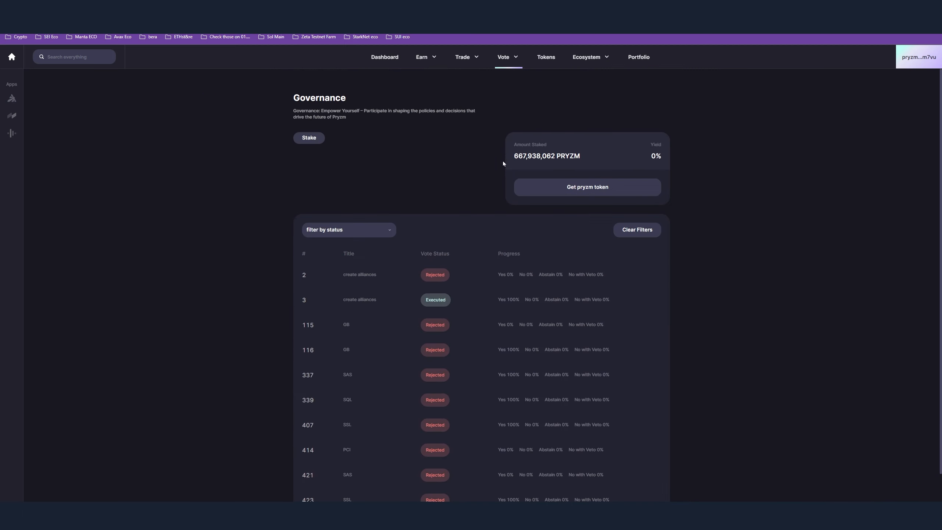
mouse_move(731, 242)
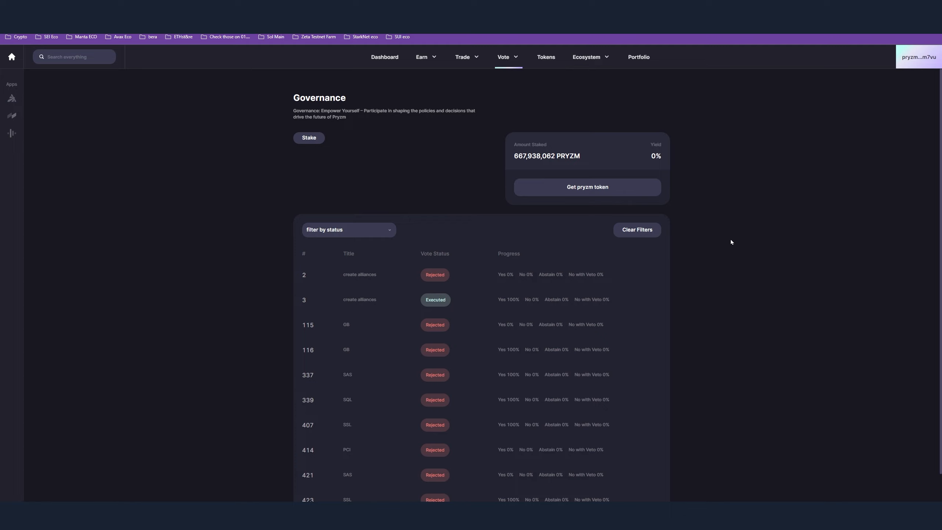
mouse_move(554, 274)
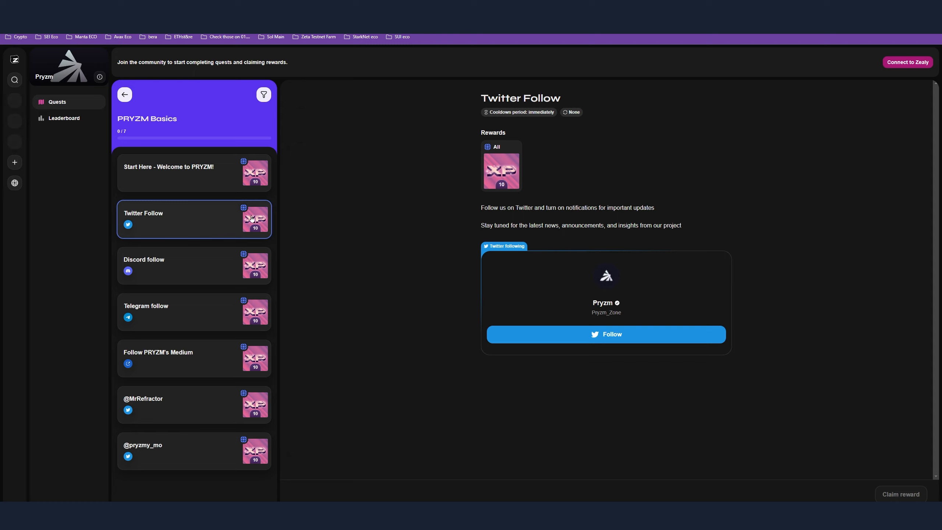
mouse_move(606, 334)
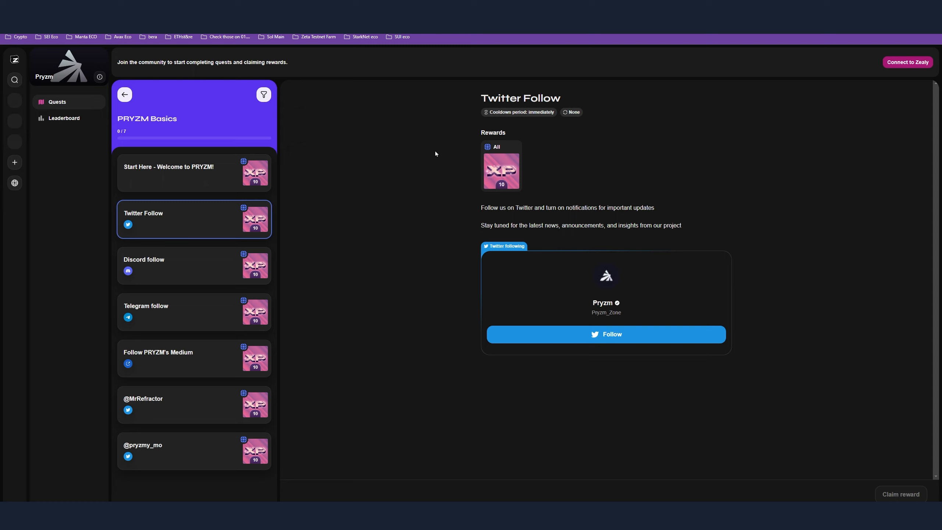
mouse_move(375, 334)
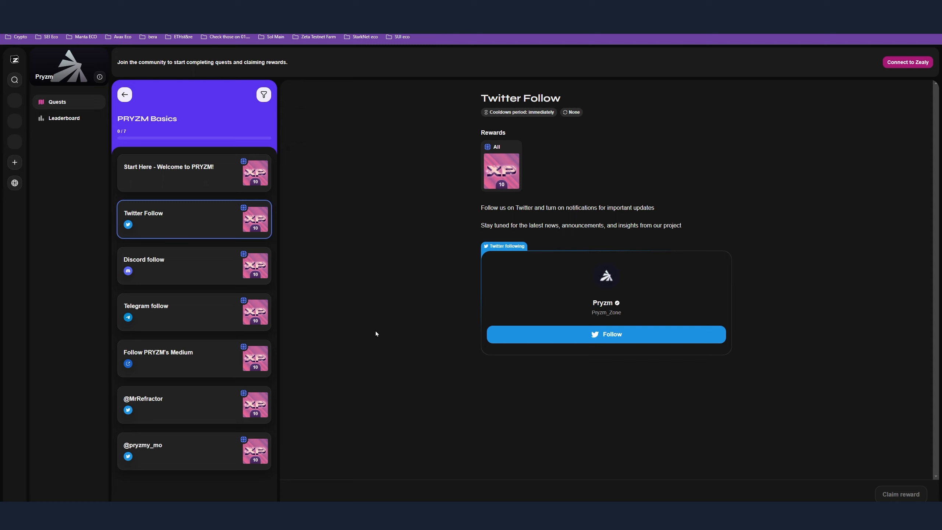
mouse_move(397, 323)
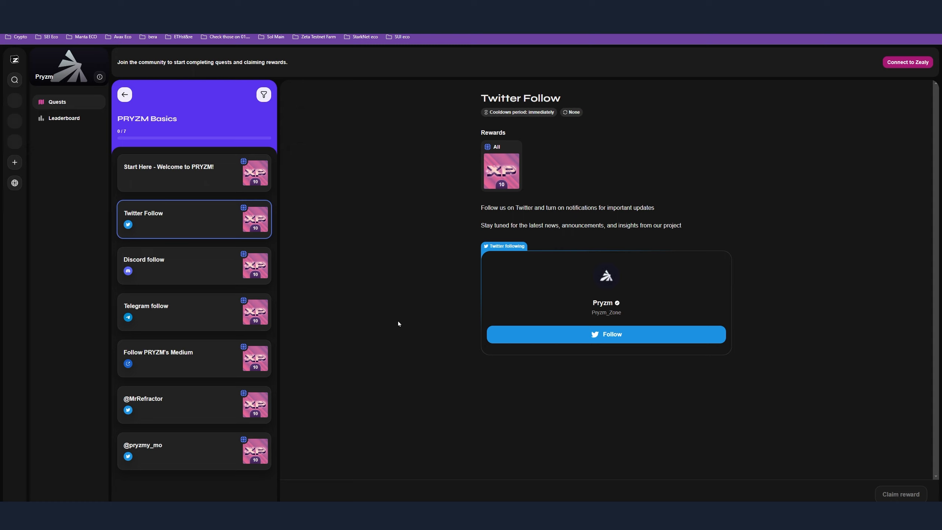
mouse_move(441, 250)
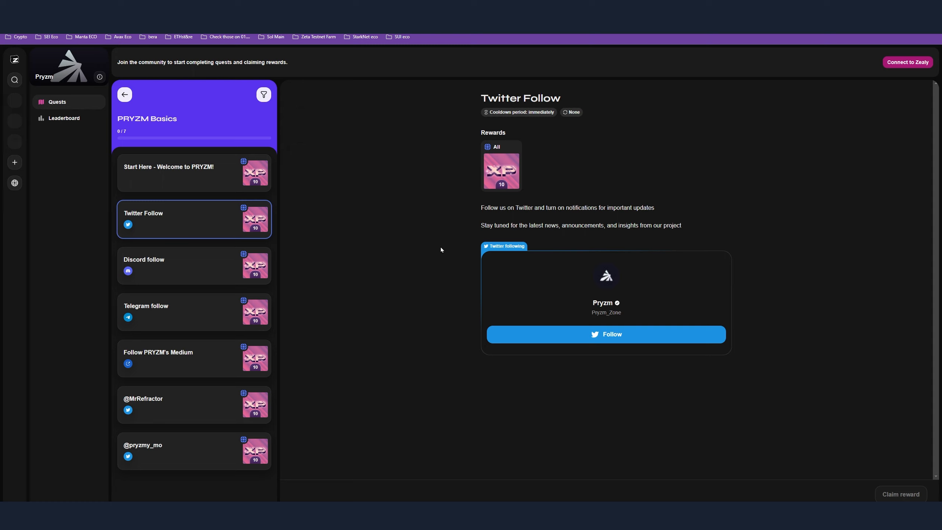
mouse_move(564, 104)
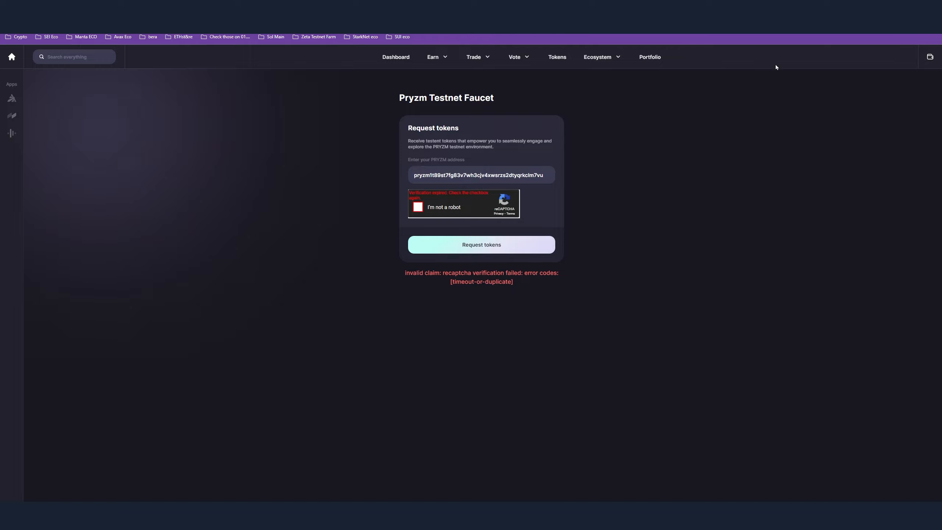
mouse_move(776, 113)
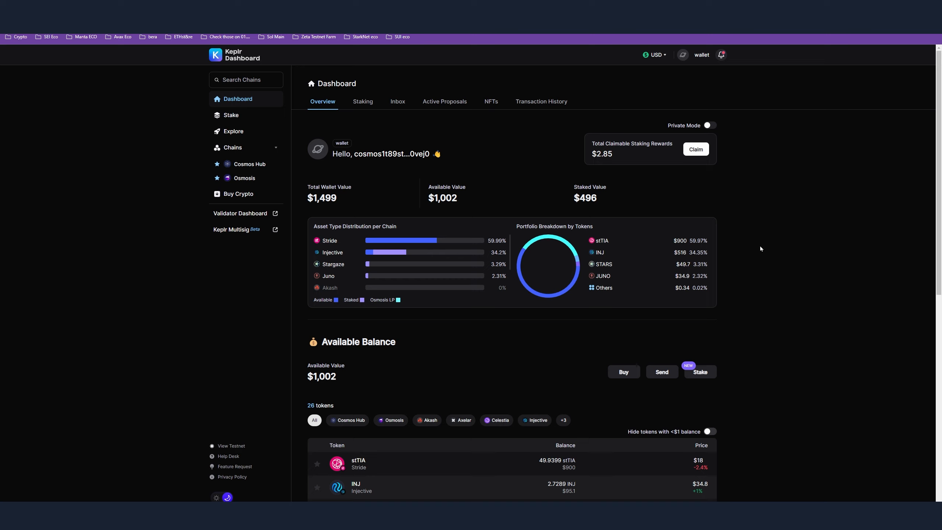
mouse_move(487, 177)
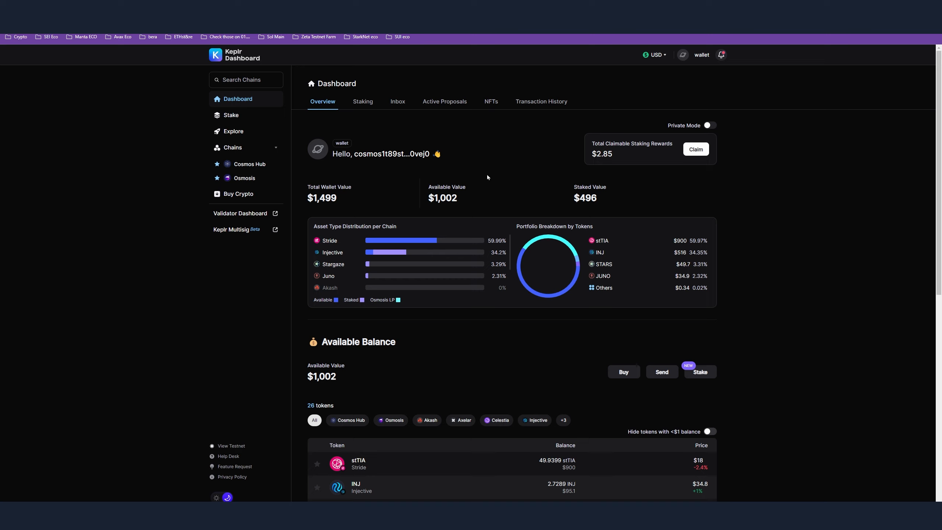
mouse_move(535, 146)
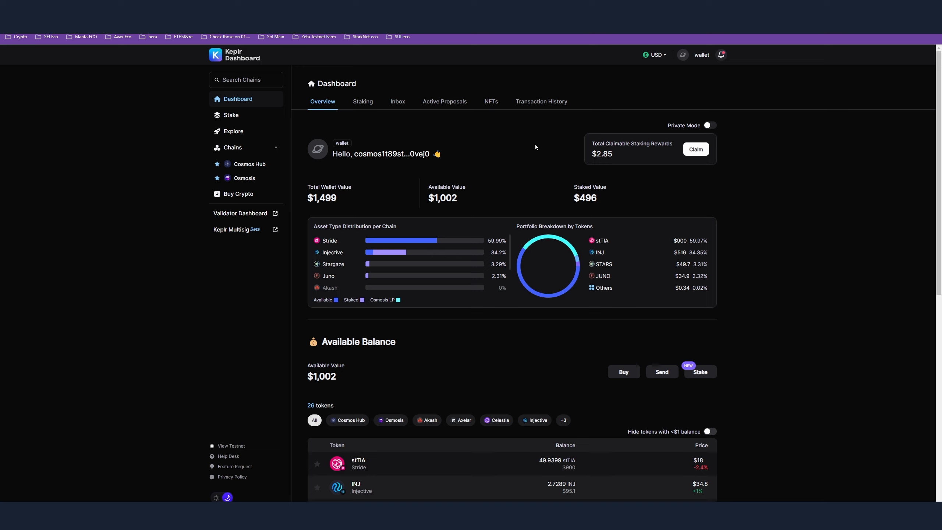
mouse_move(796, 200)
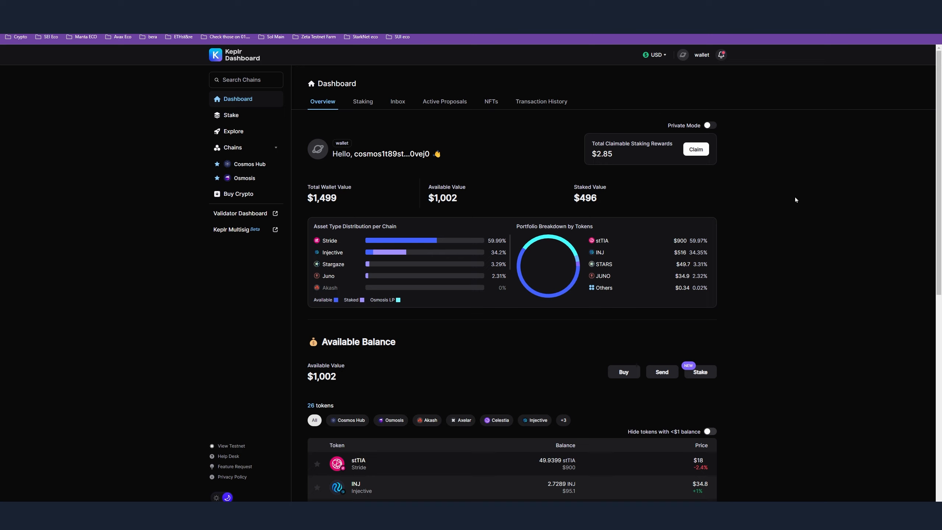
mouse_move(698, 217)
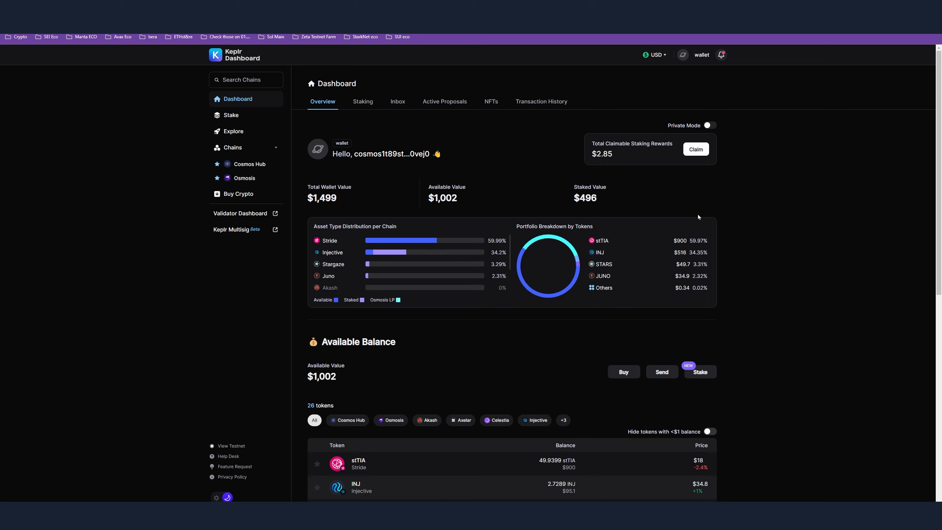
Step: Open the Manage Staking dialog for Injective in Keplr Dashboard to list validators
left_click(699, 372)
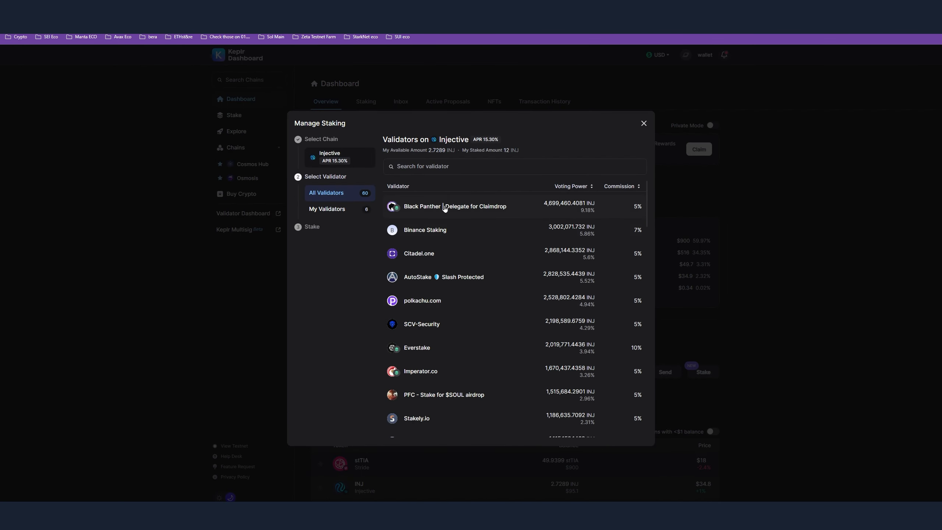
Step: Search the Injective validator list for 'pry' to find PRYZM | StakeDrop
left_click(513, 166)
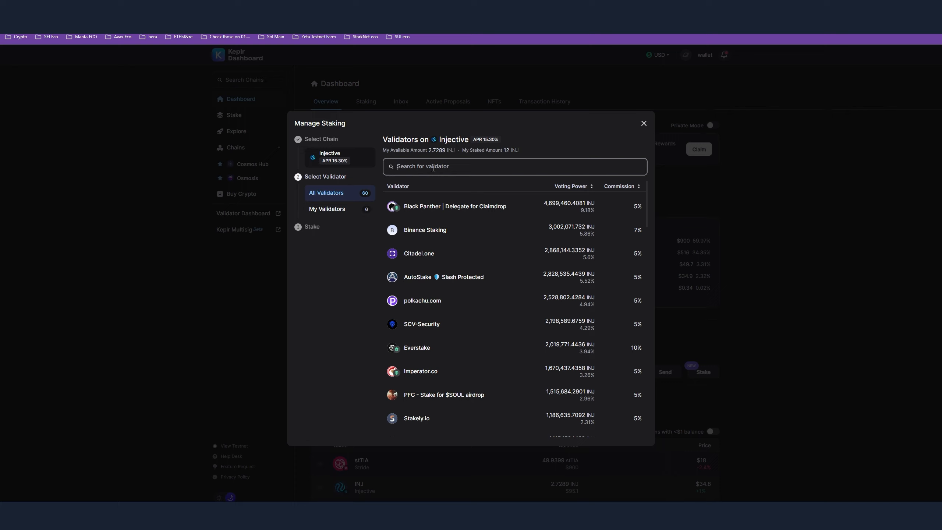
type("pry")
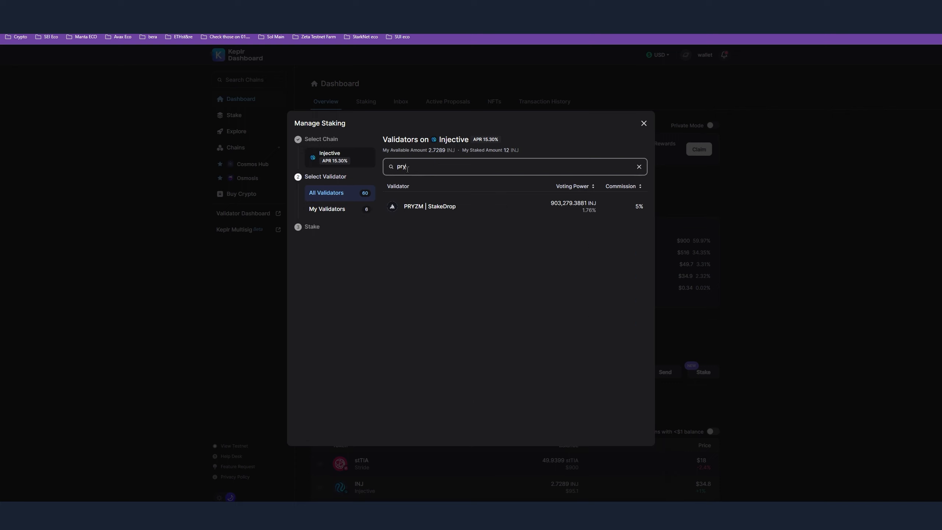
mouse_move(473, 213)
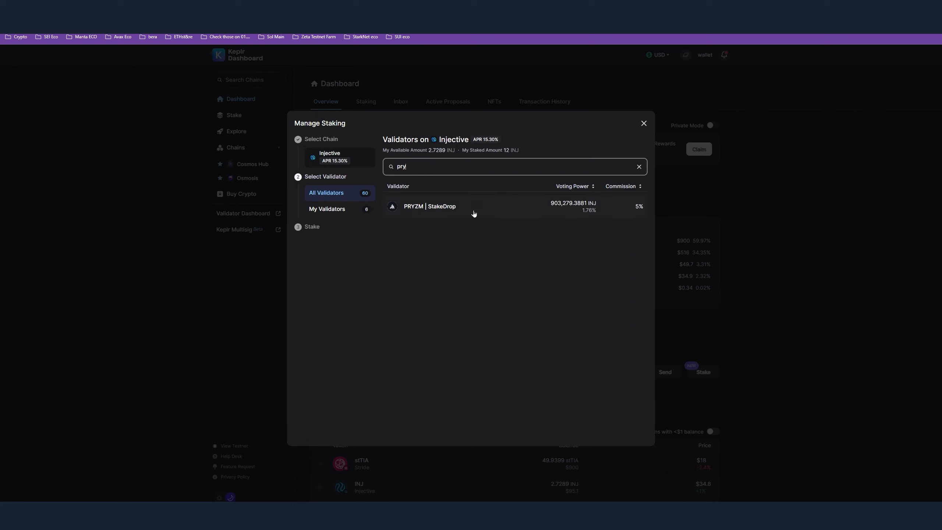